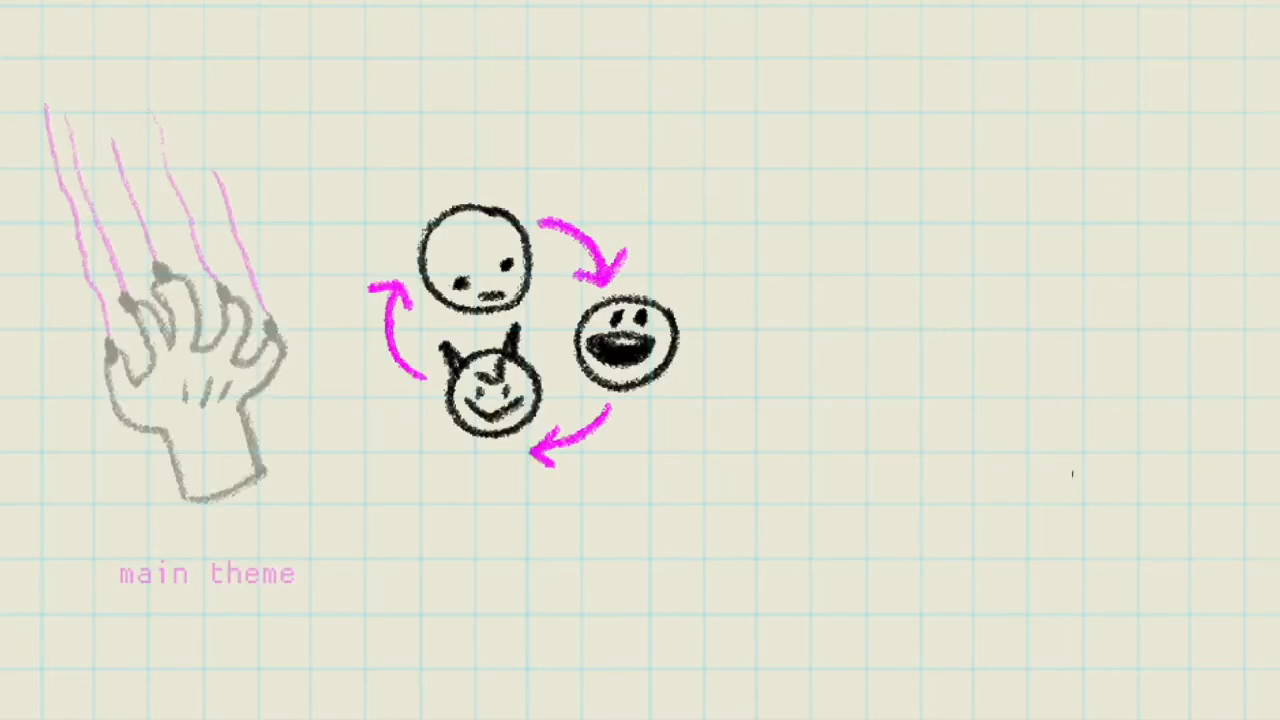
Build up smooth gray shading on the pot's body and tone its rim across new layers
type("modulation")
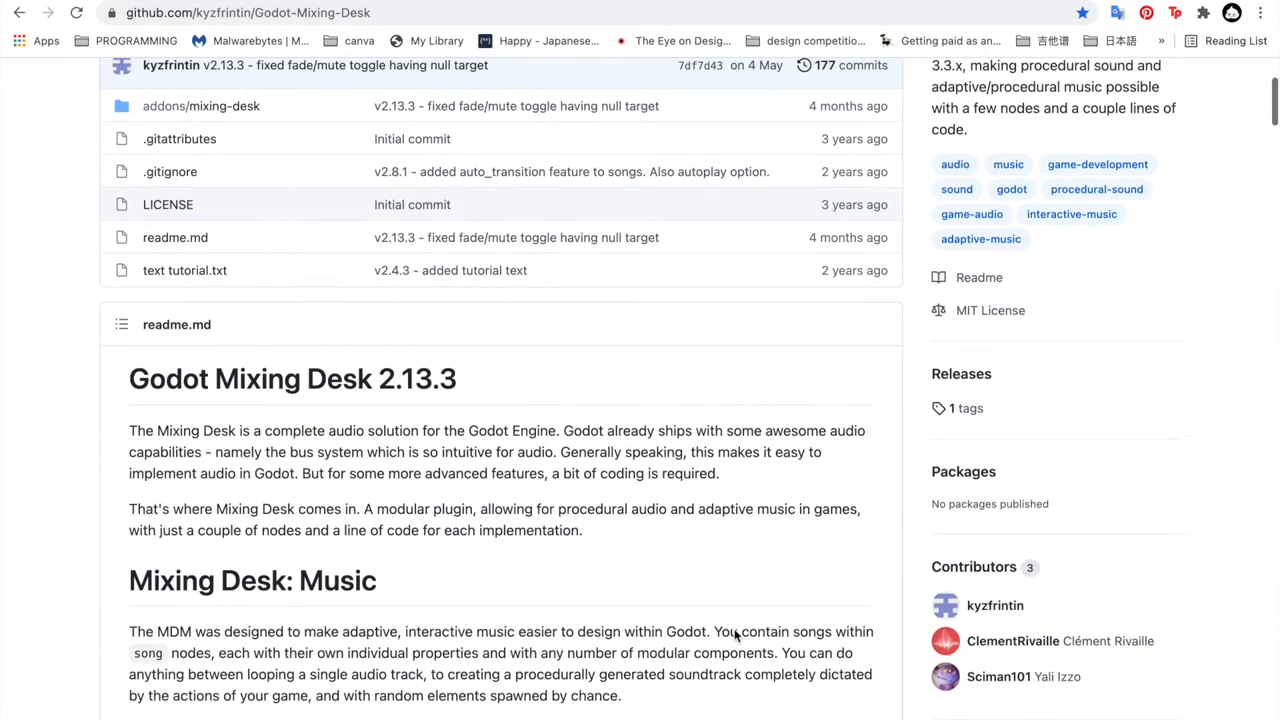
scroll("down", 3)
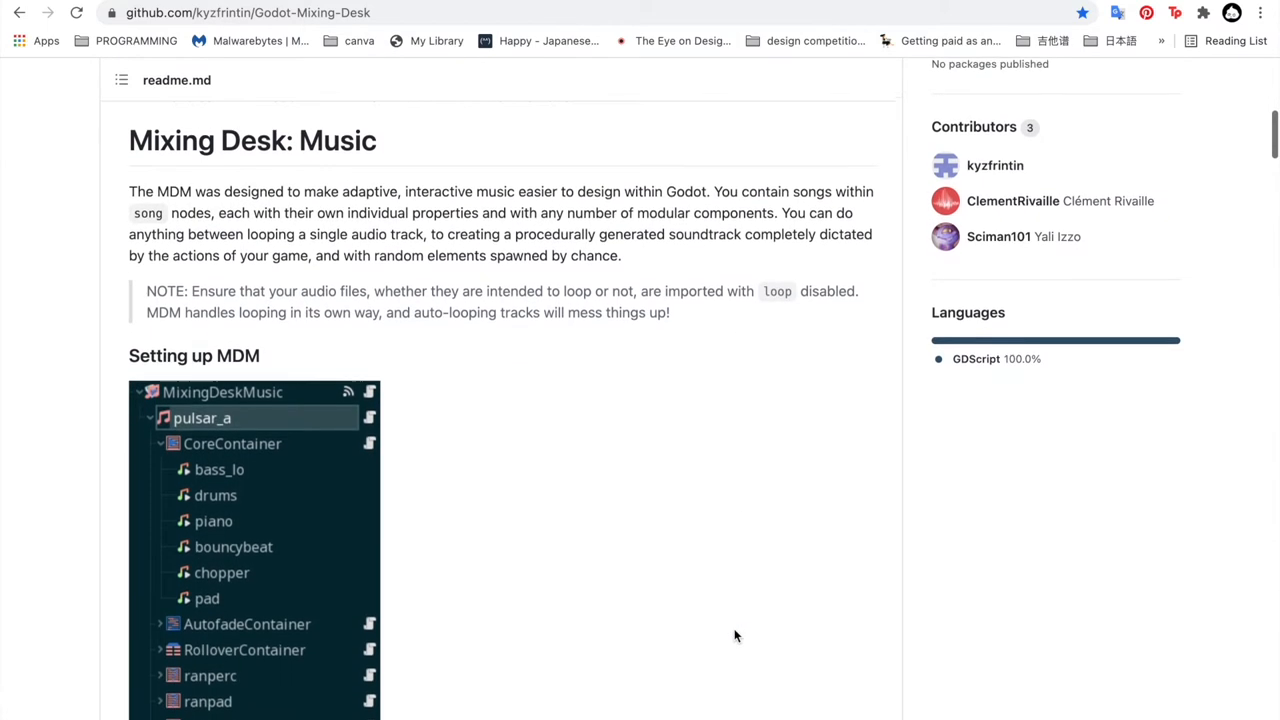
scroll("down", 3)
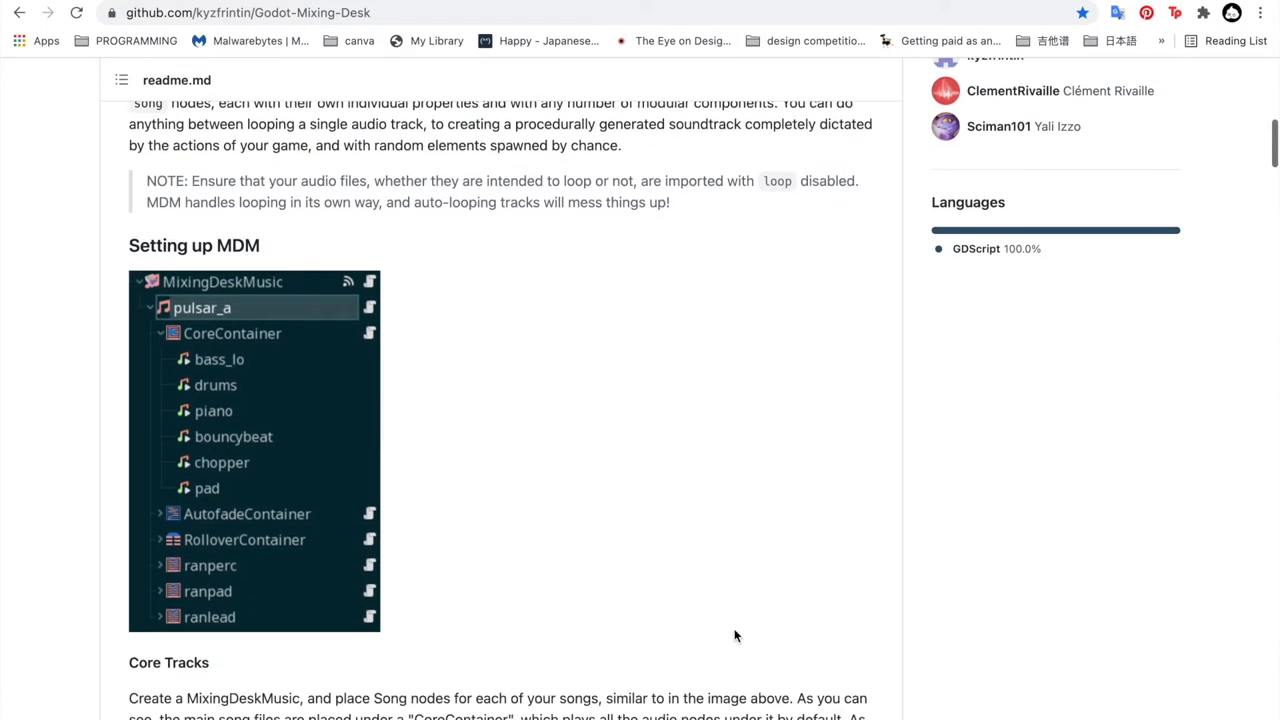
scroll("down", 3)
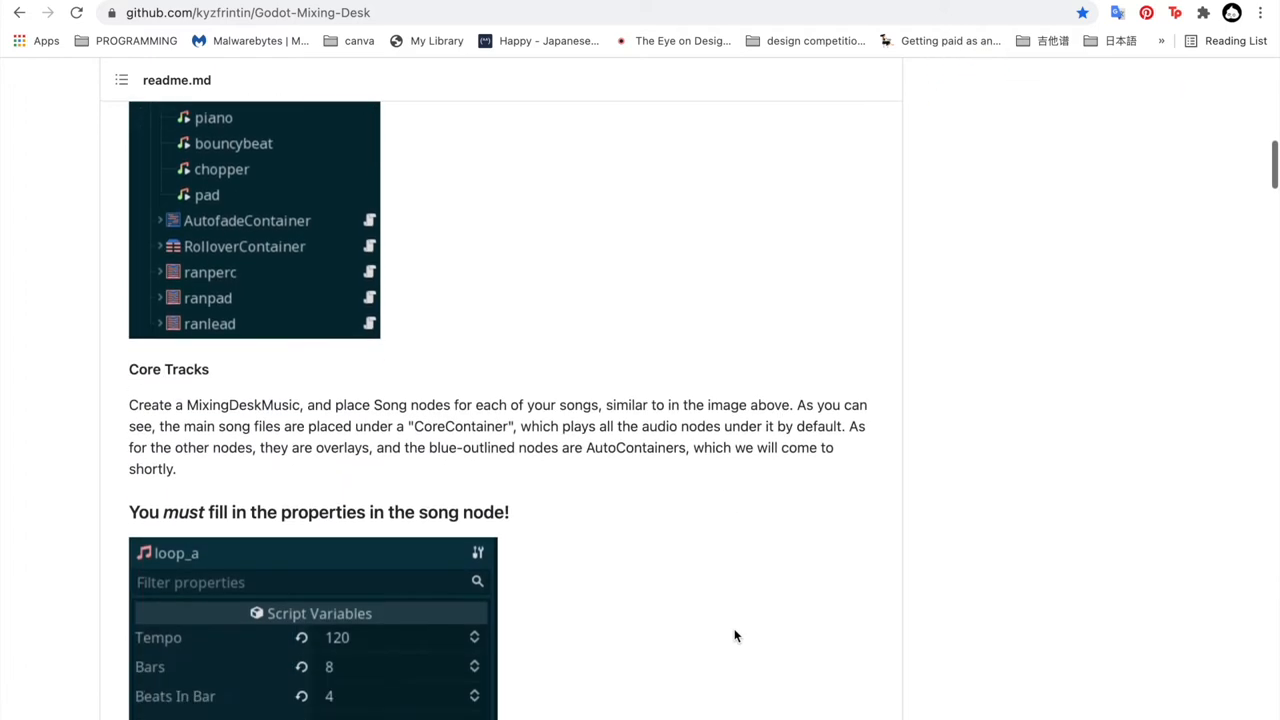
scroll("down", 3)
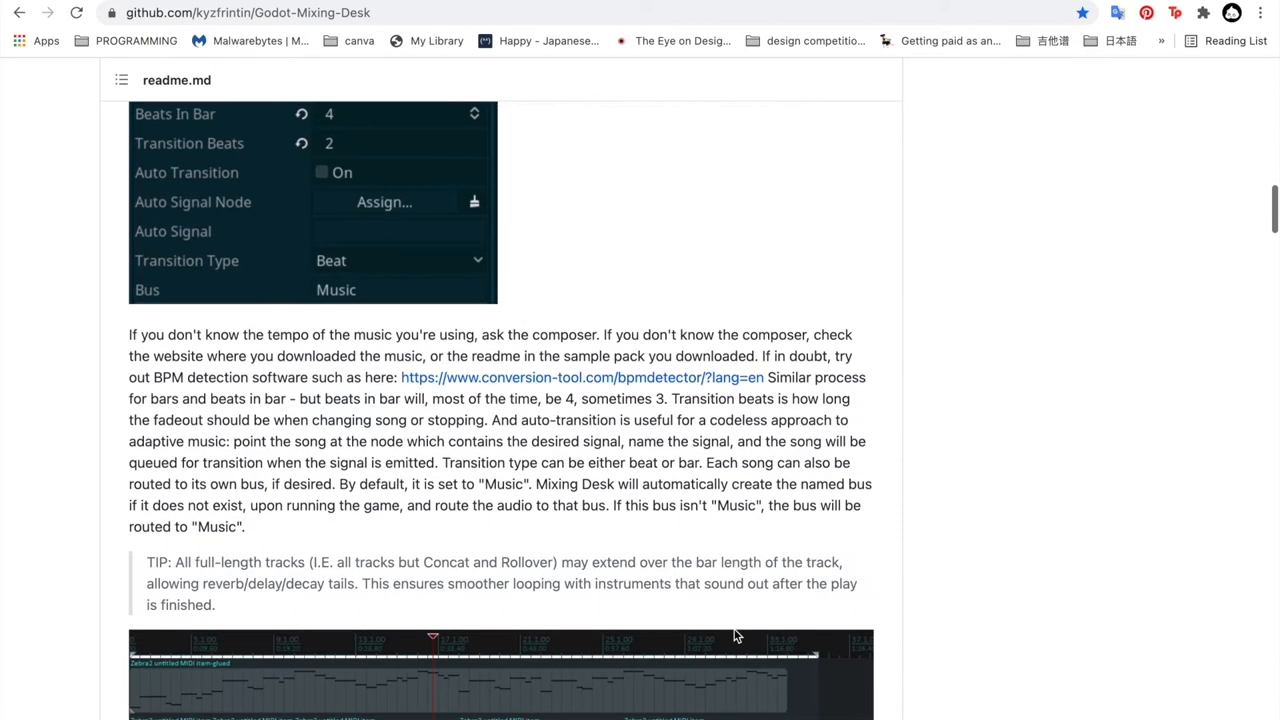
scroll("down", 3)
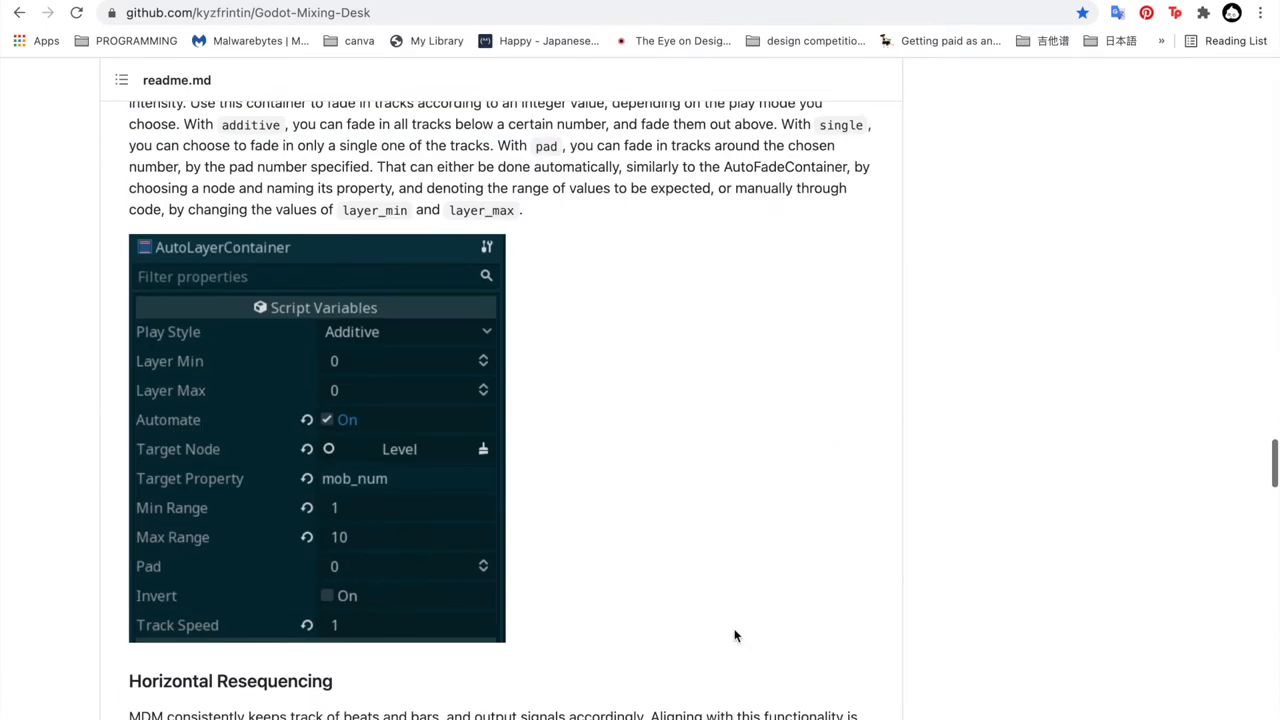
scroll("down", 3)
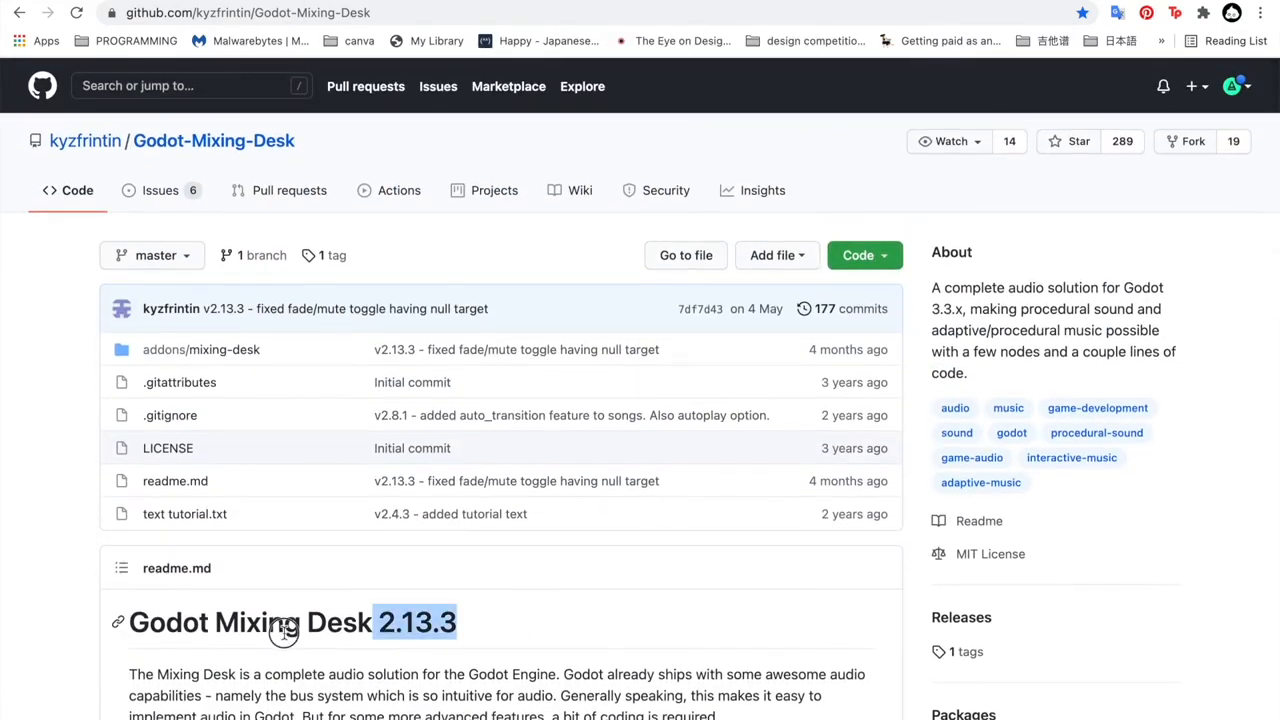
scroll("down", 3)
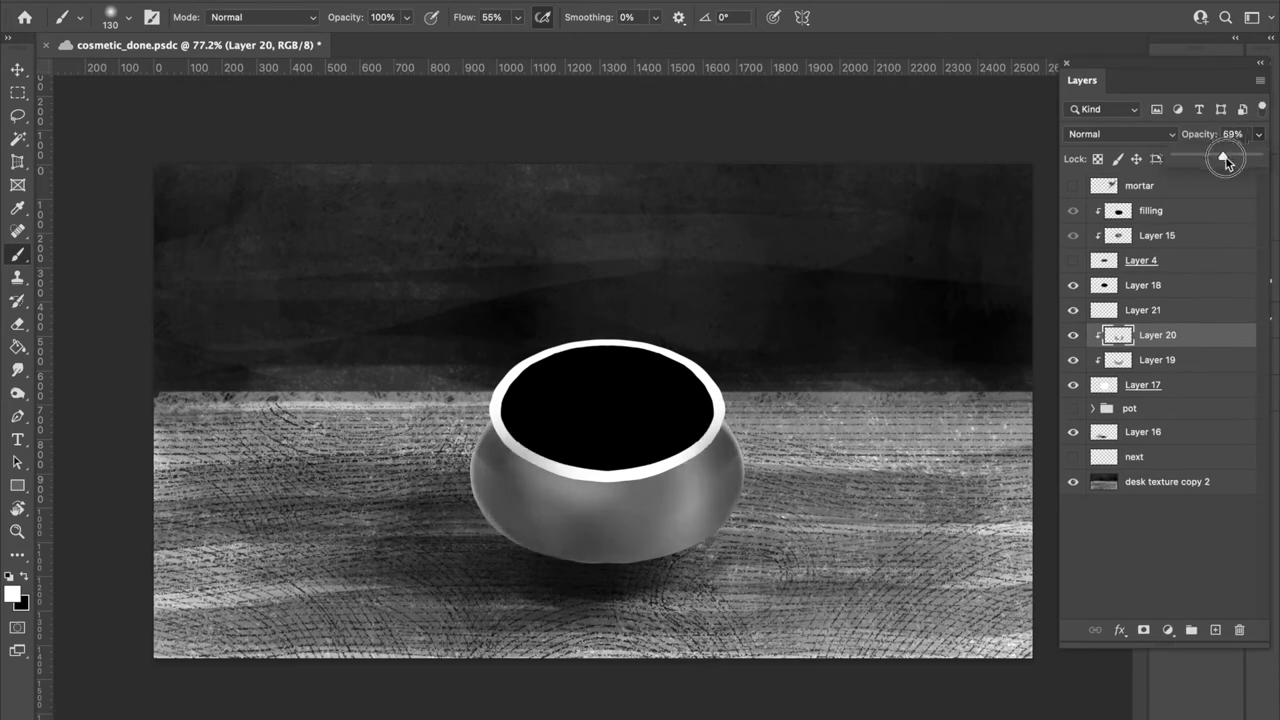
left_click(112, 16)
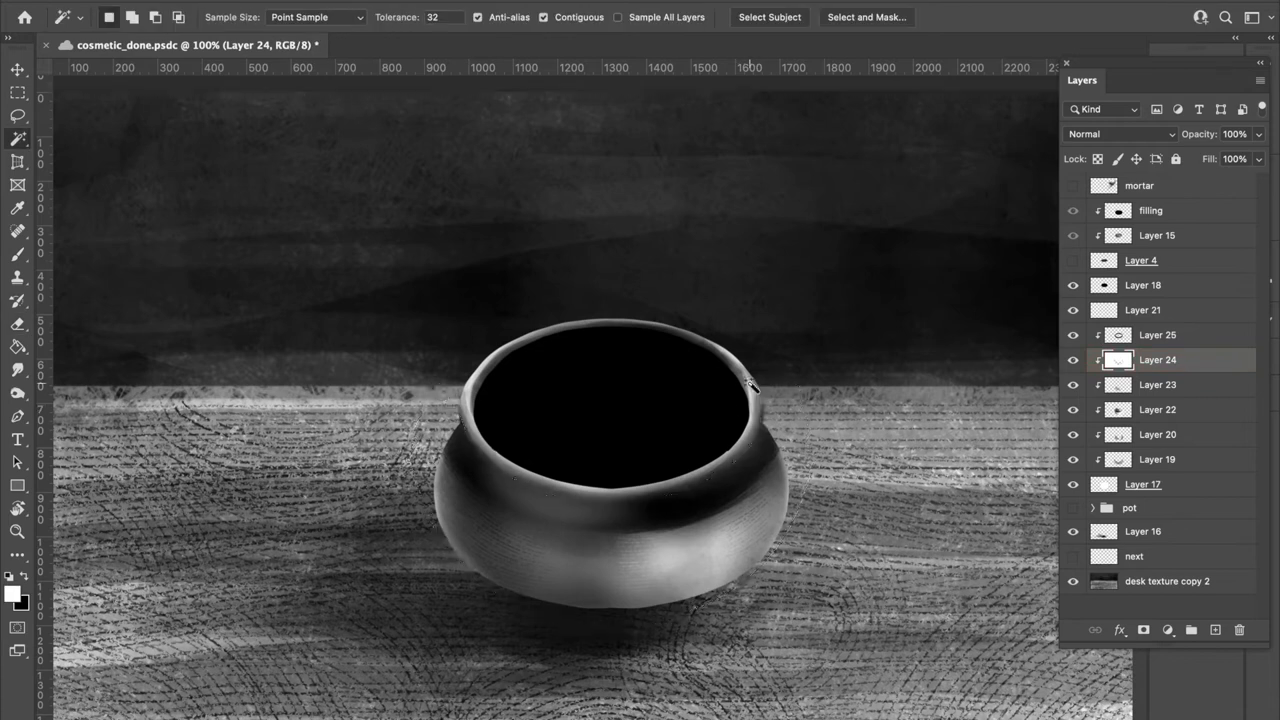
Paint a dark starry, glittering filling in the pot and shade inside its rim
left_click(1116, 134)
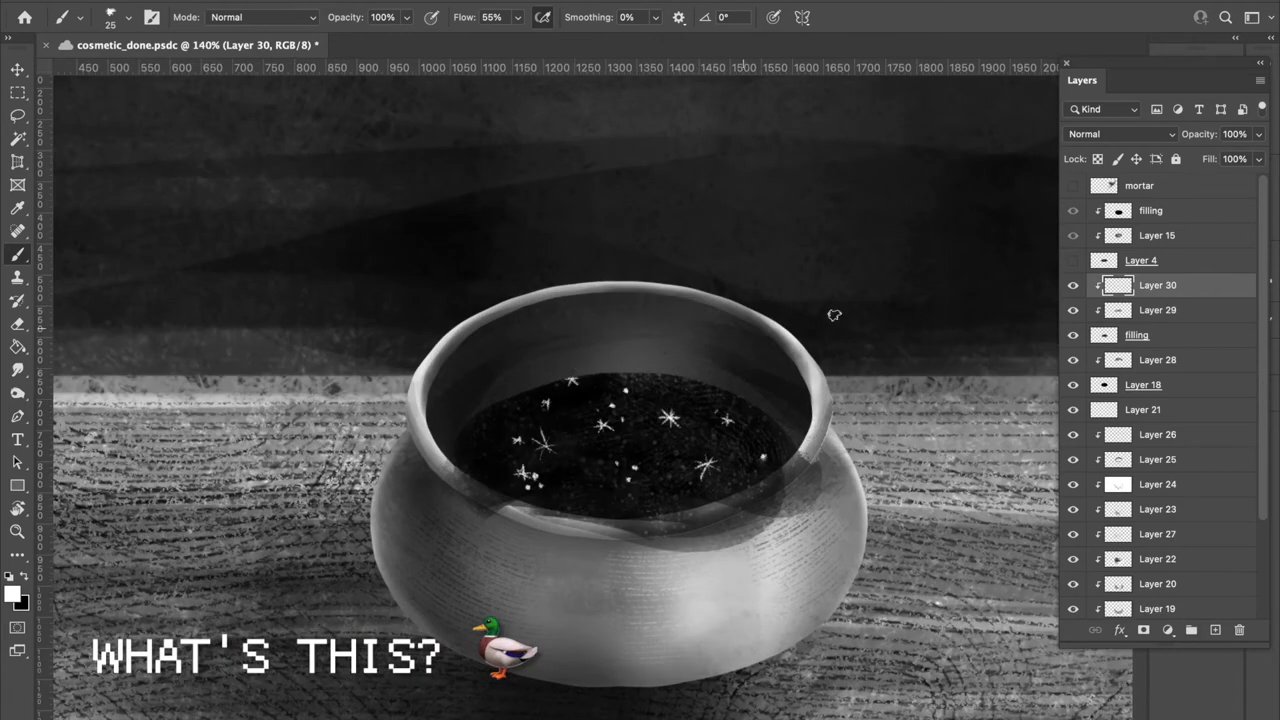
left_click(1136, 336)
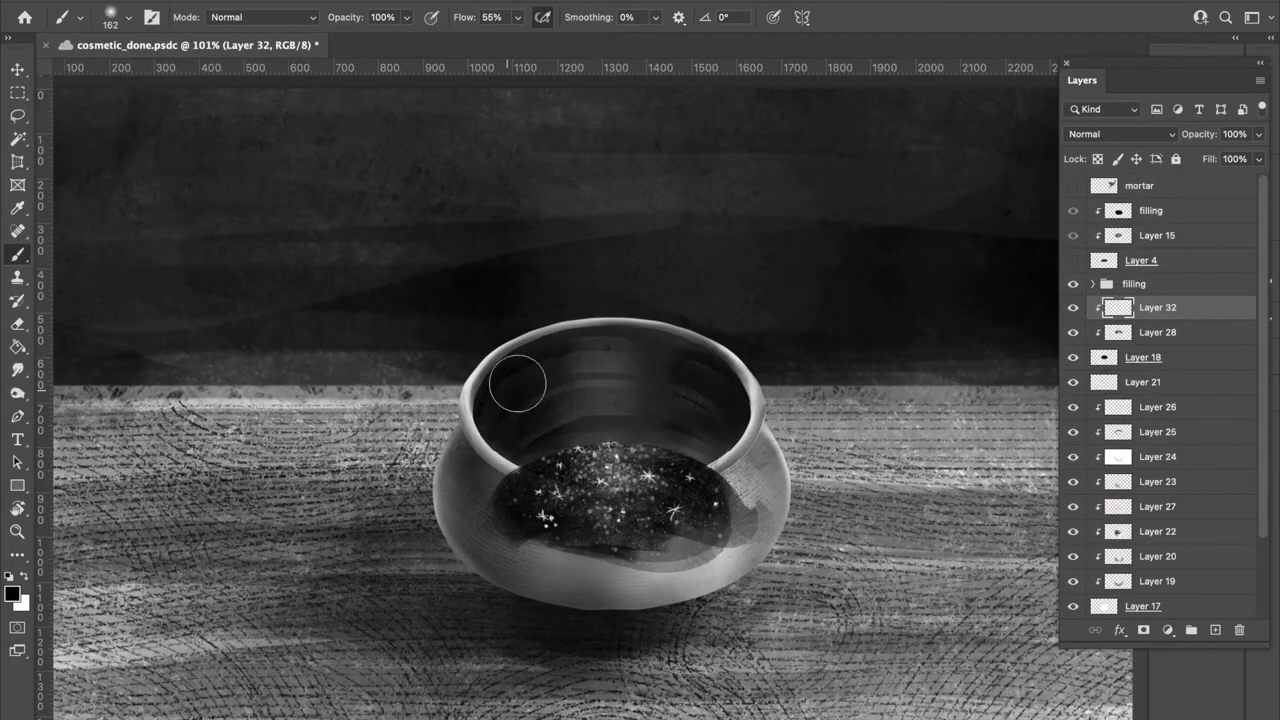
left_click_drag(516, 384, 576, 350)
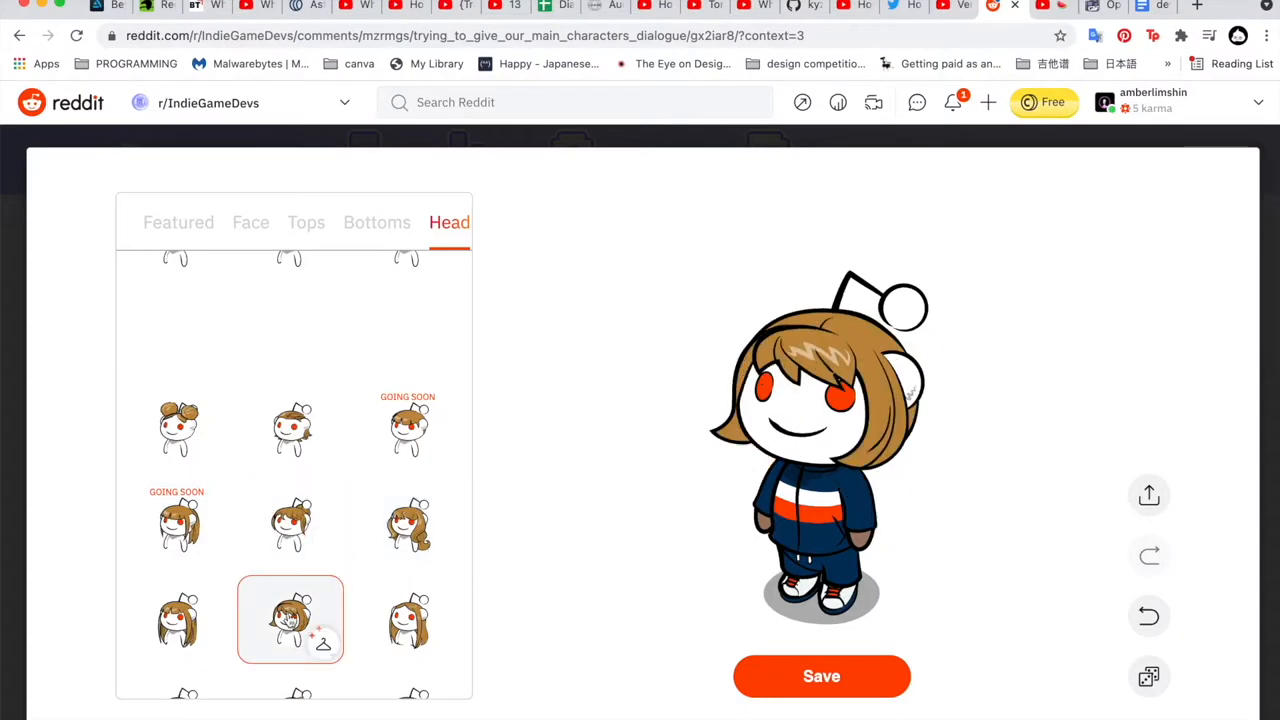
Swap the avatar's short bob for the long brown hairstyle in the Head options
left_click(408, 520)
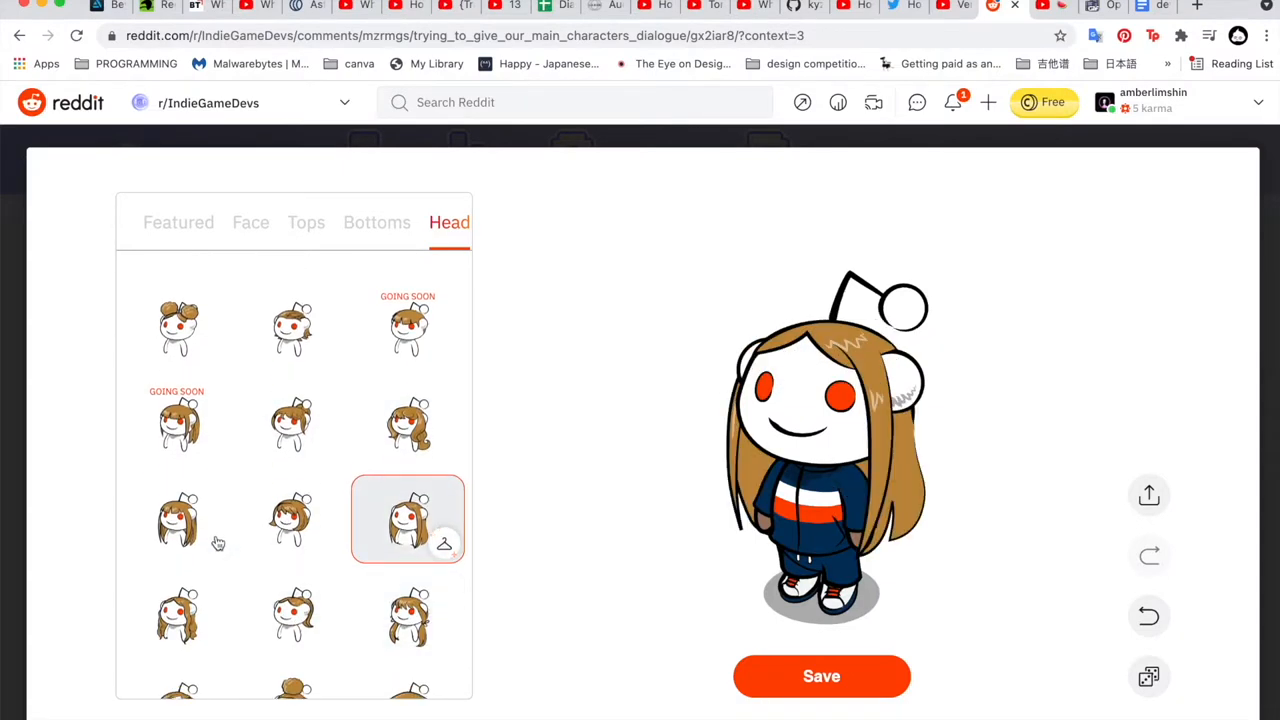
left_click(408, 628)
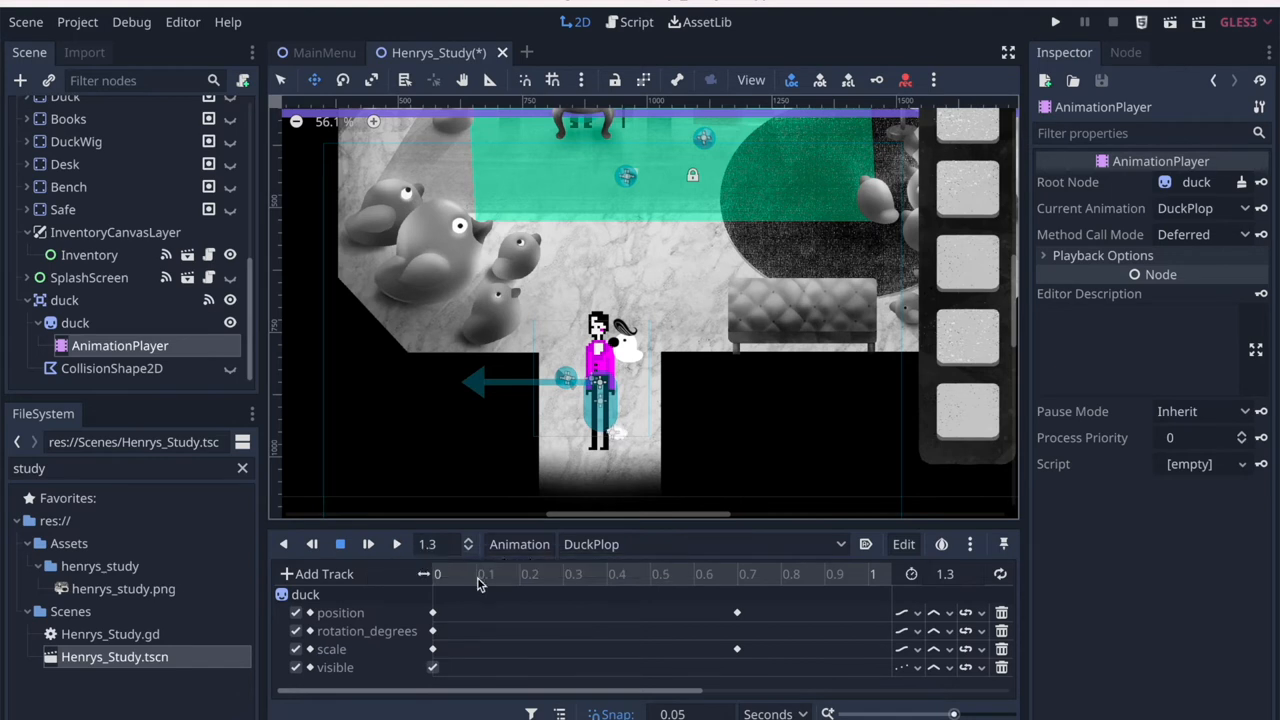
Keyframe the DuckPlop animation's position, rotation_degrees, scale and visible tracks
left_click(396, 544)
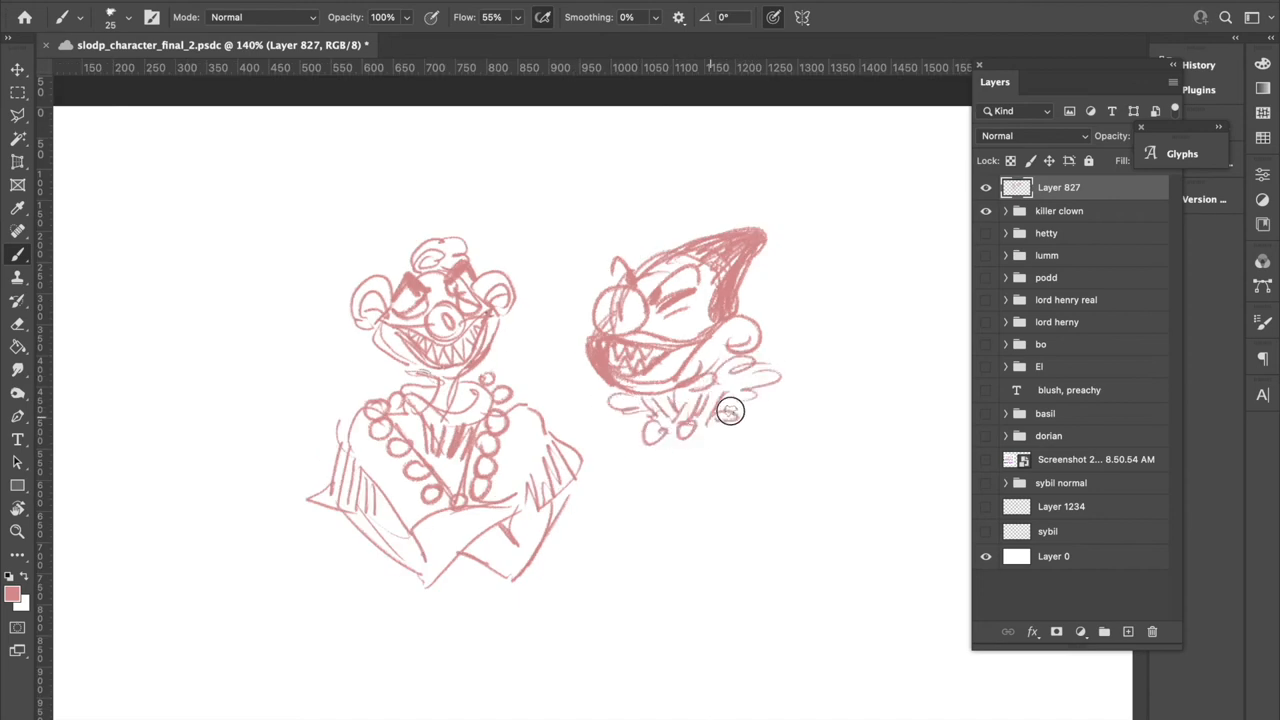
Sketch a pointy-hatted clown head with toothy grin and a round clown head outline on Layer 827
left_click_drag(730, 410, 804, 448)
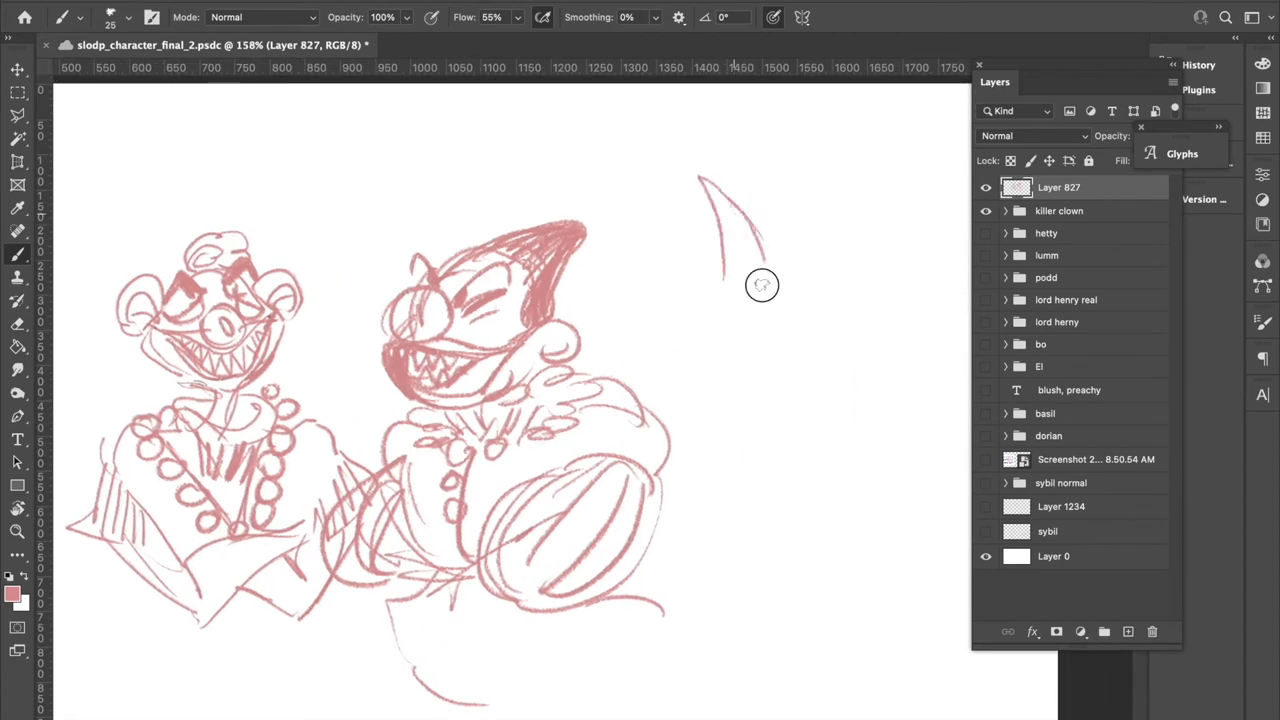
left_click_drag(760, 284, 780, 460)
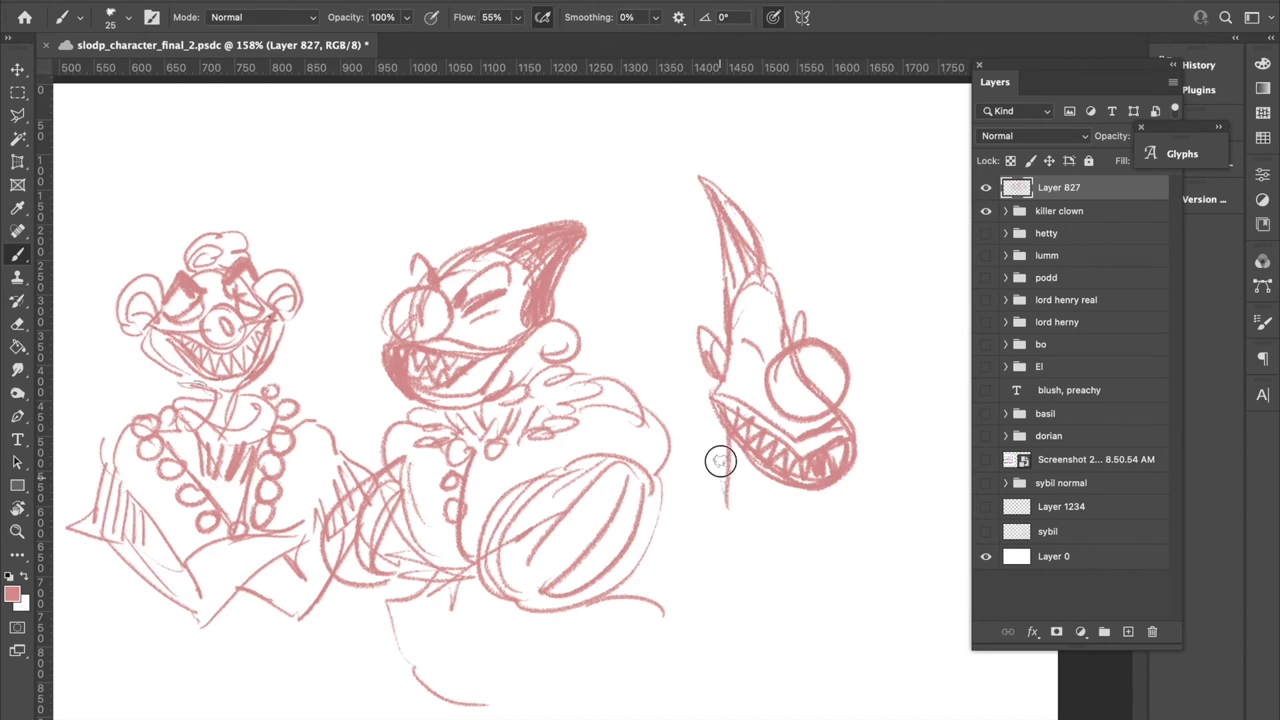
left_click_drag(720, 460, 684, 544)
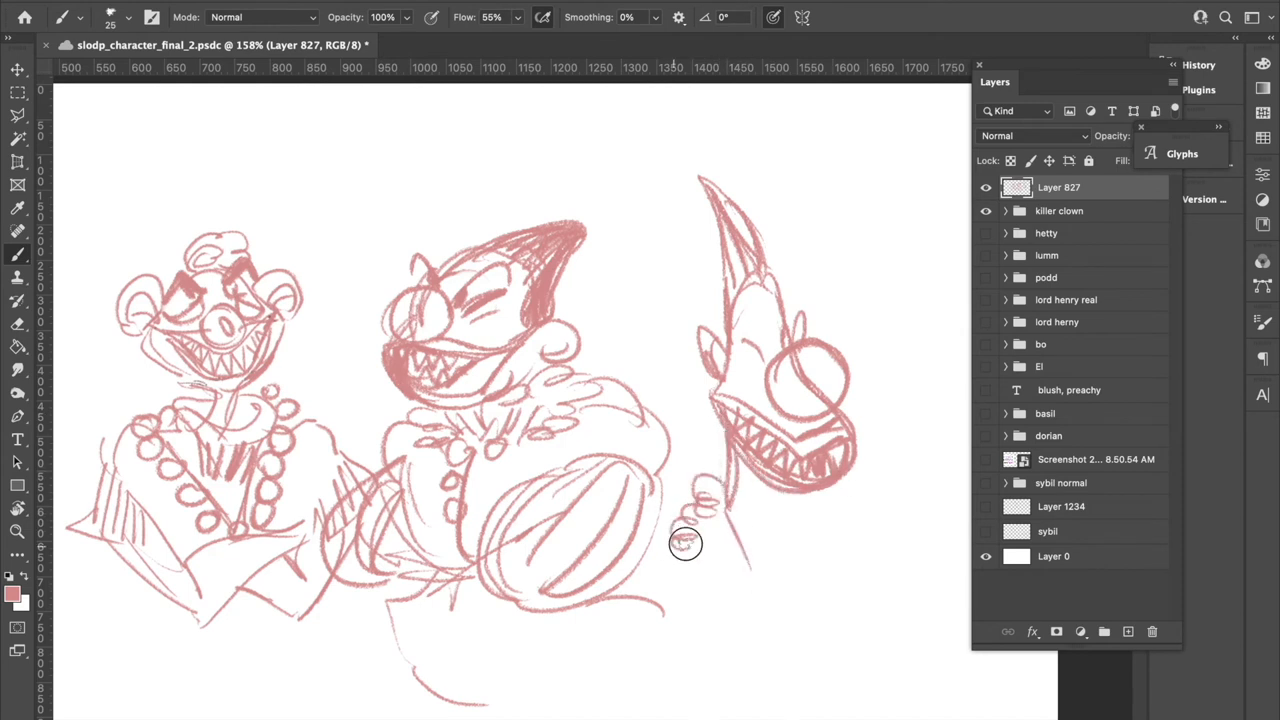
left_click_drag(700, 550, 784, 640)
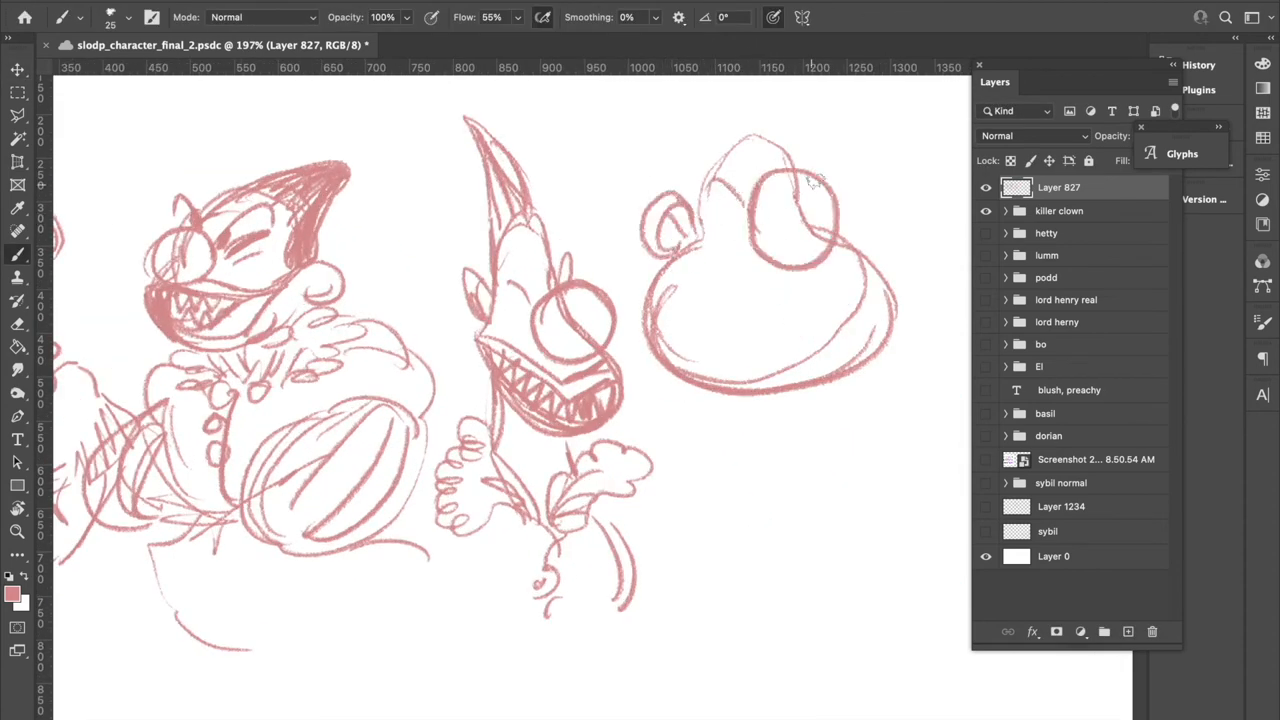
left_click_drag(800, 216, 700, 270)
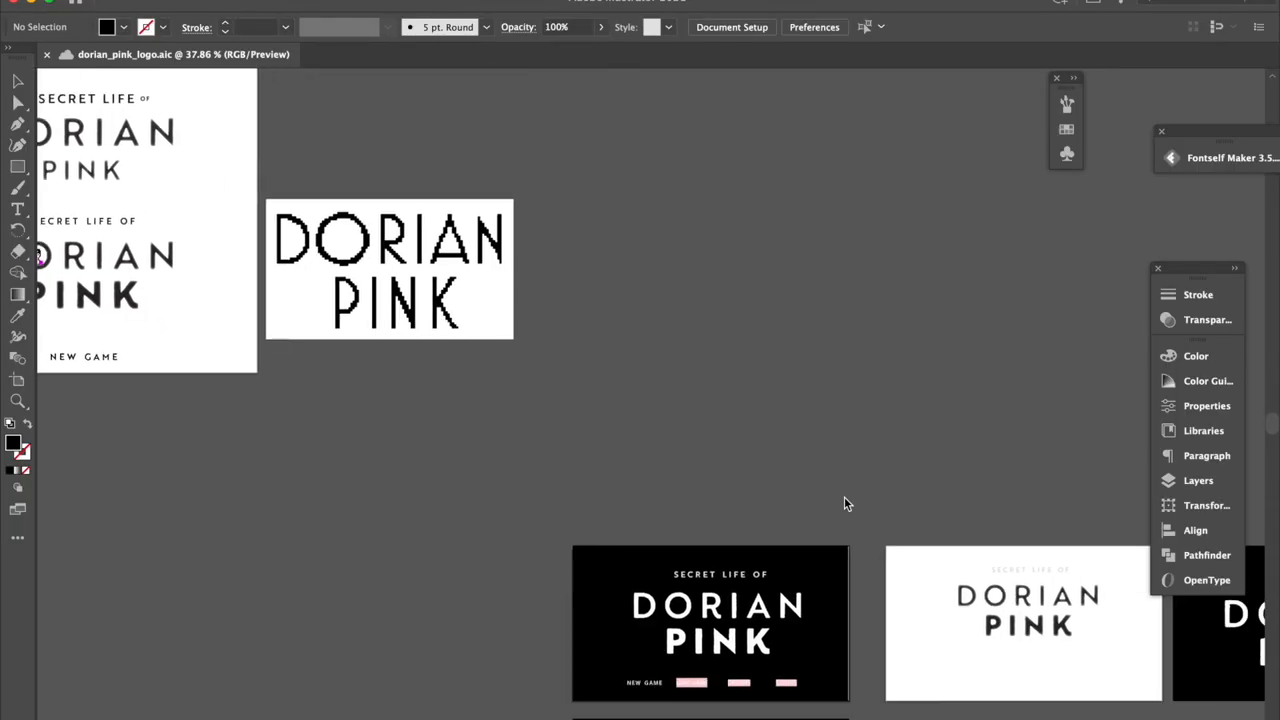
scroll("down", 3)
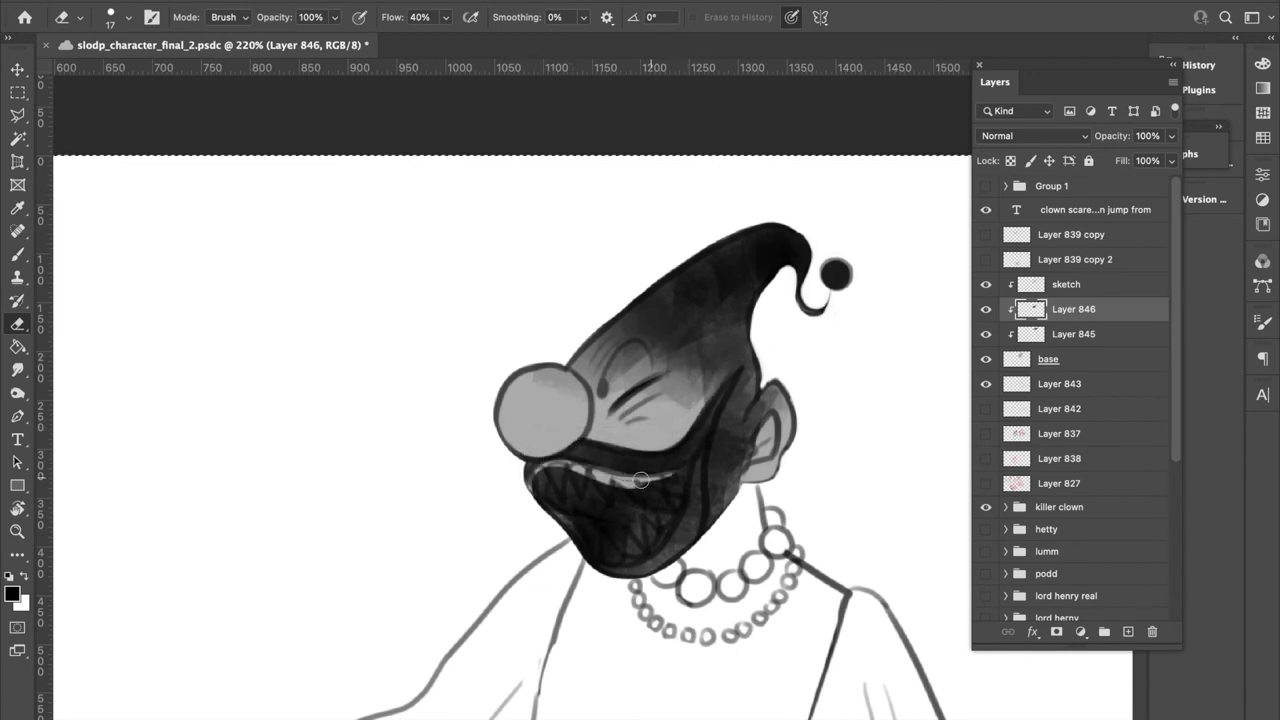
Shade the clown's grin dark around the jagged teeth and blacken the lip outline
left_click_drag(640, 480, 660, 528)
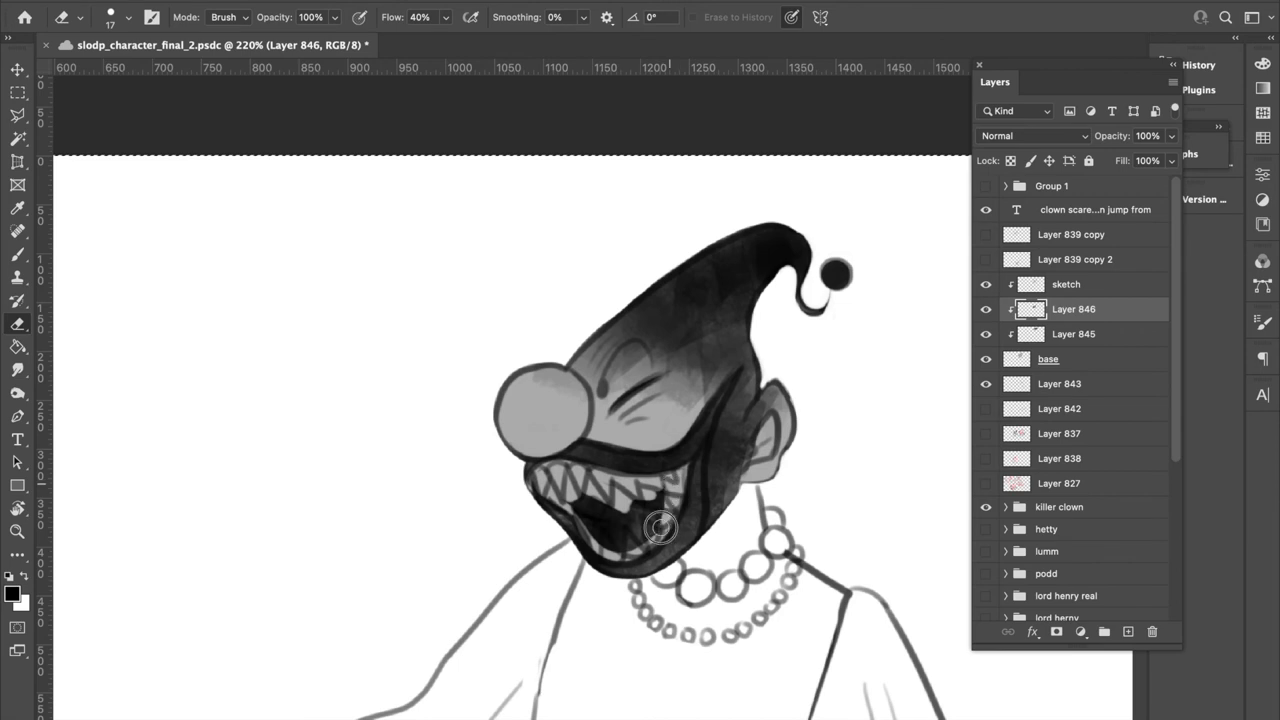
left_click_drag(660, 528, 532, 480)
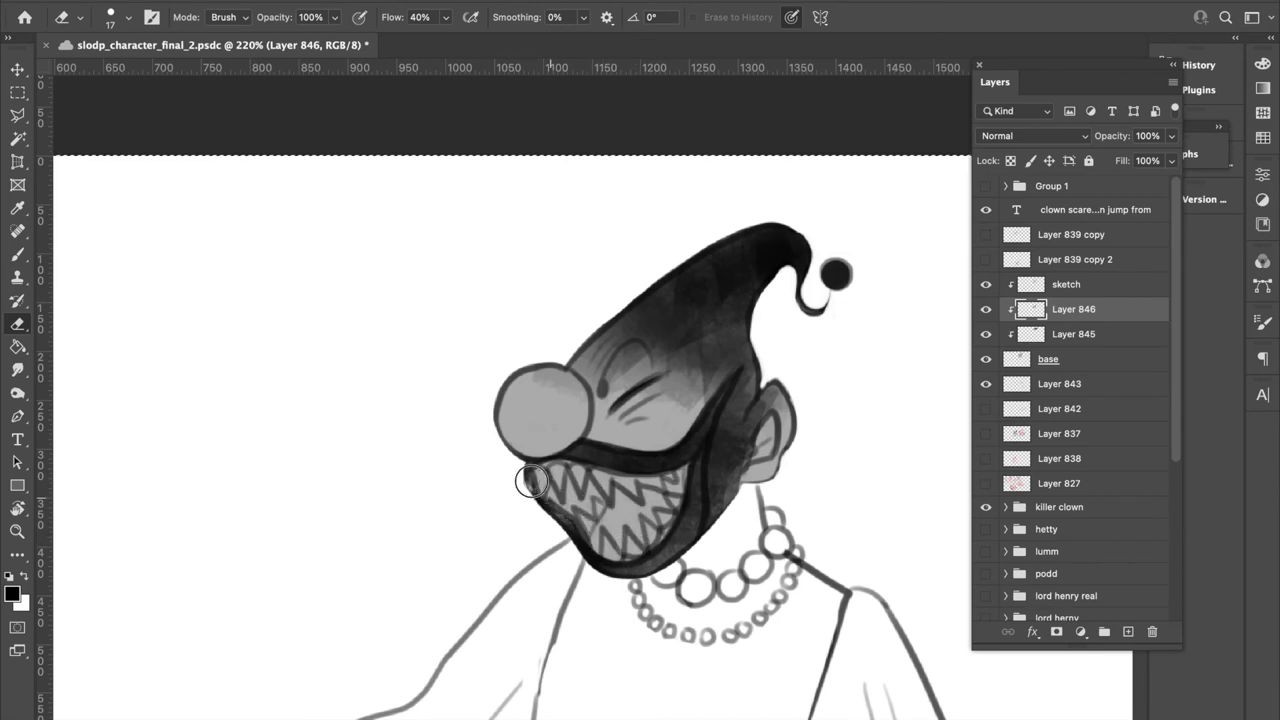
left_click_drag(532, 480, 738, 400)
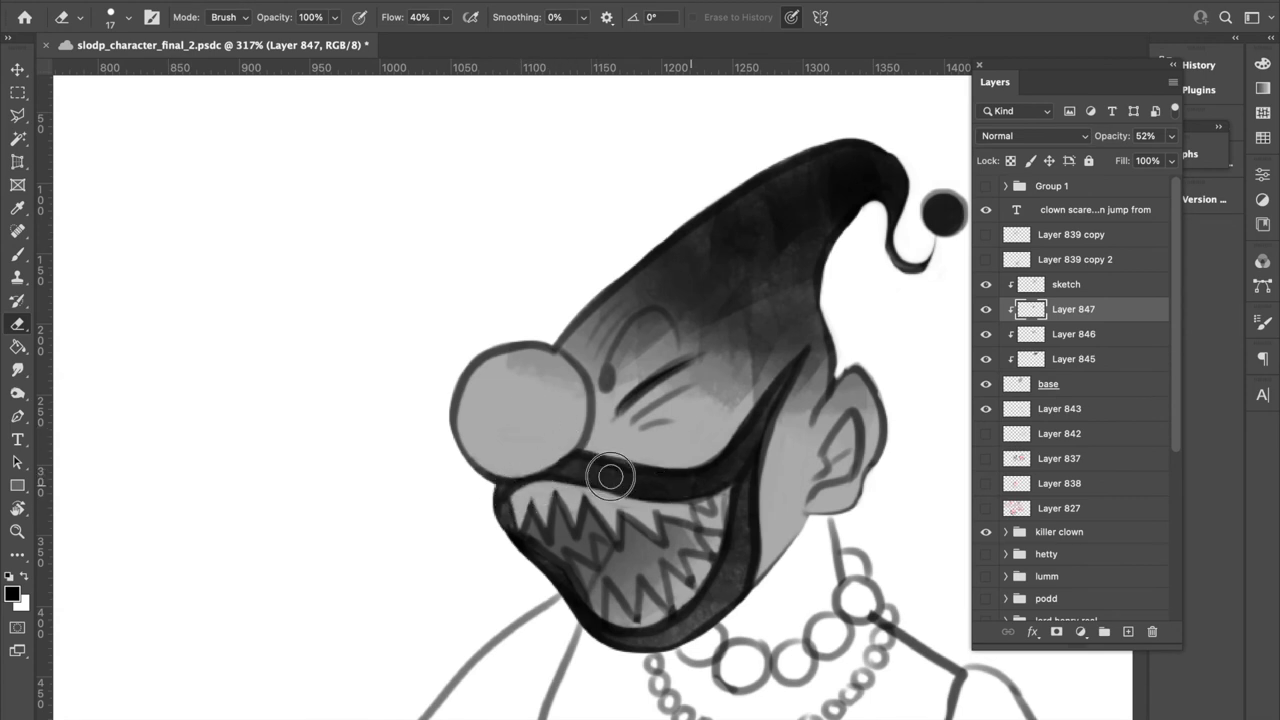
left_click_drag(610, 476, 724, 544)
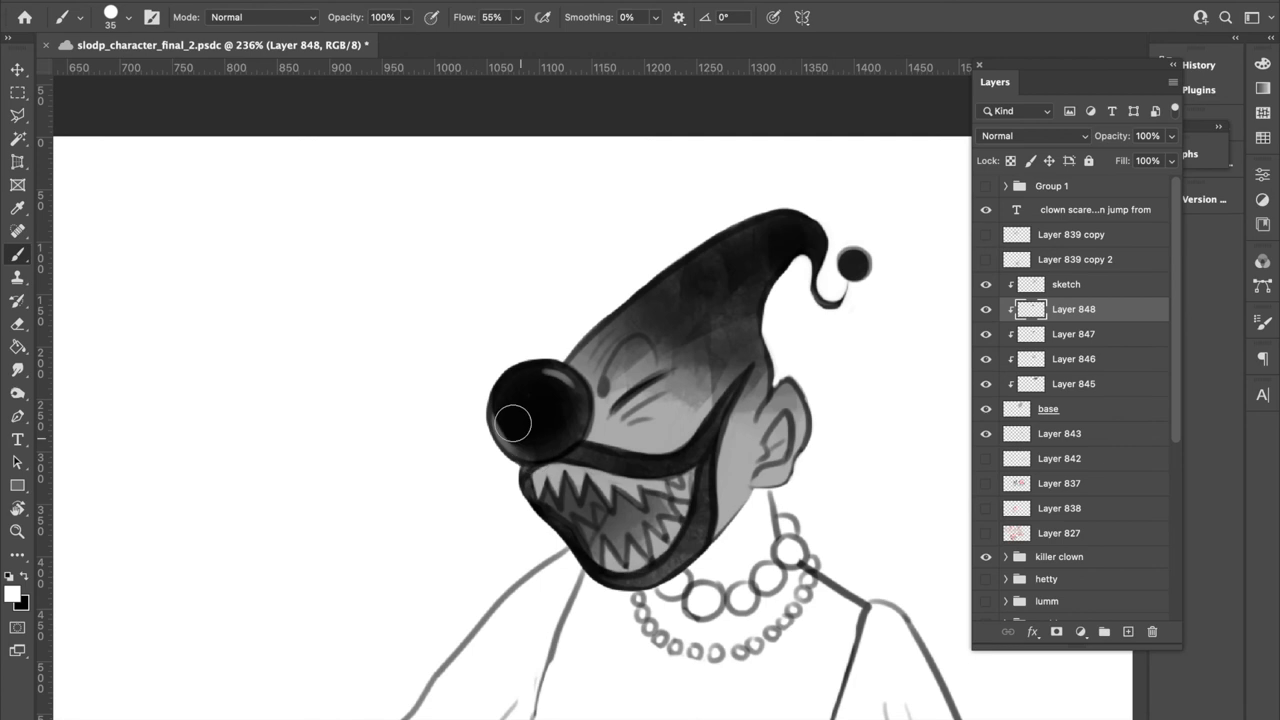
Paint a glossy round black nose with highlights and soften the face and hat shading
left_click_drag(512, 424, 540, 404)
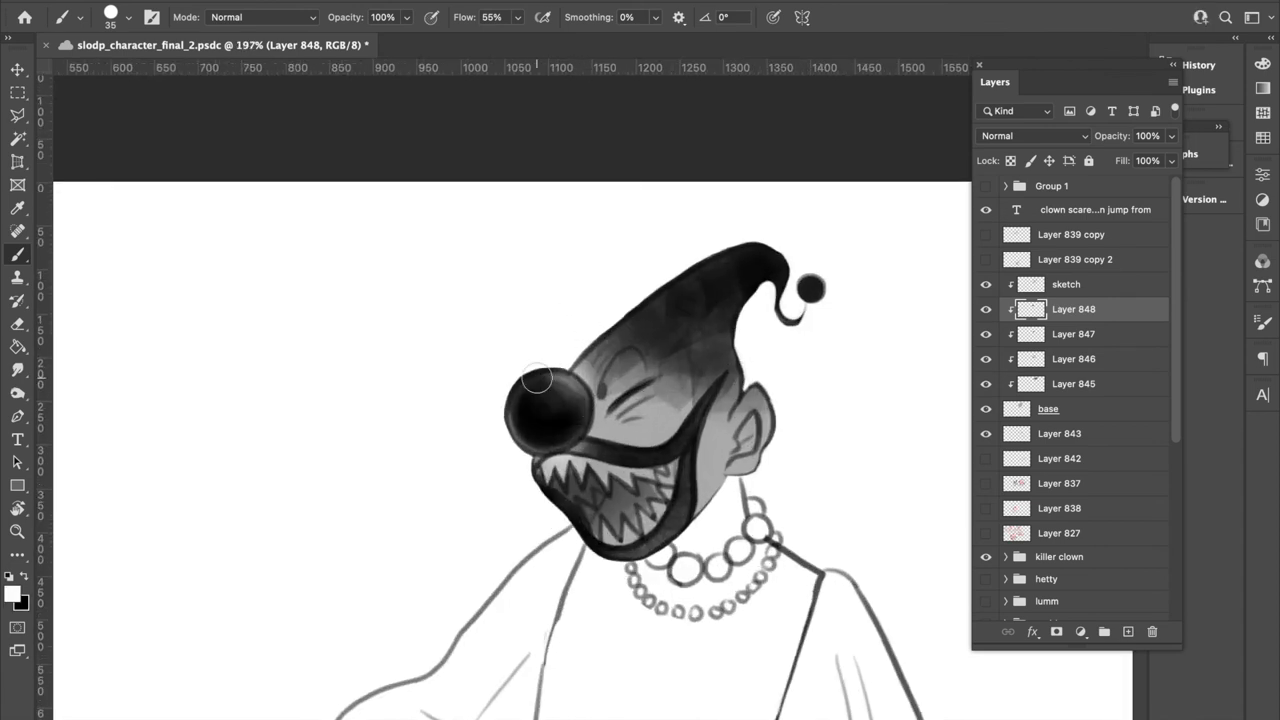
left_click_drag(540, 378, 570, 400)
type("nose")
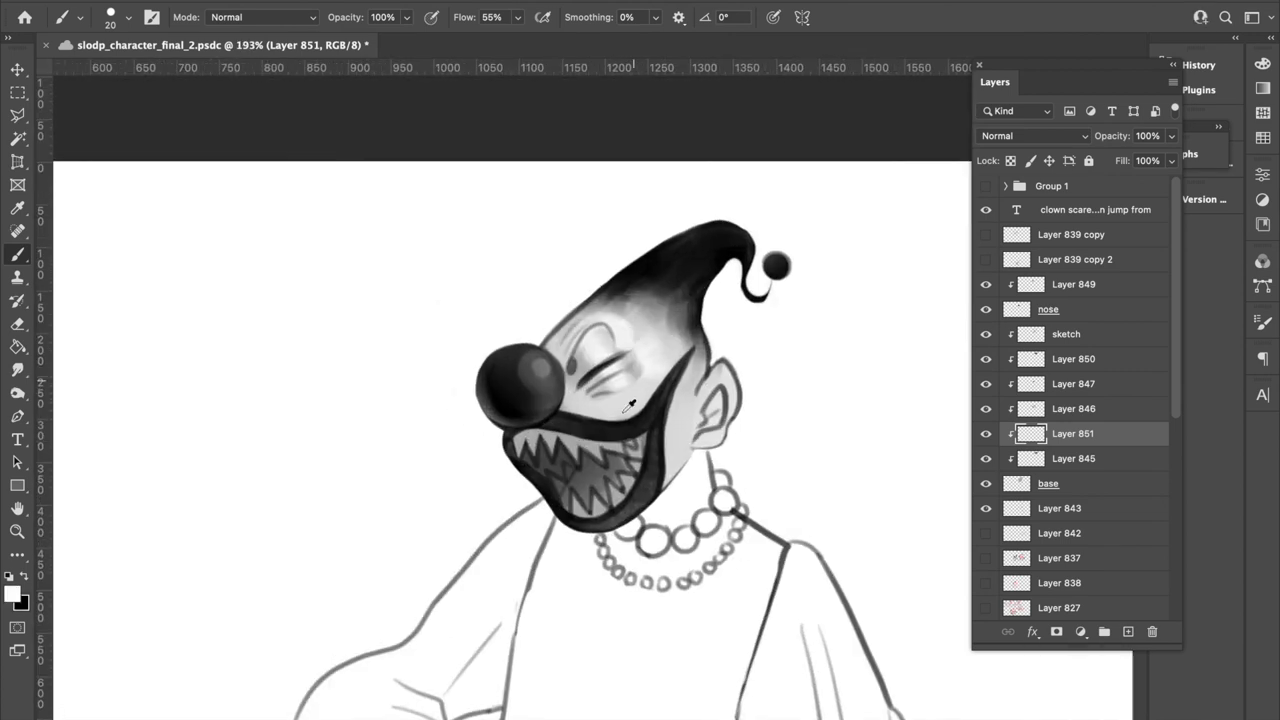
left_click_drag(610, 400, 576, 360)
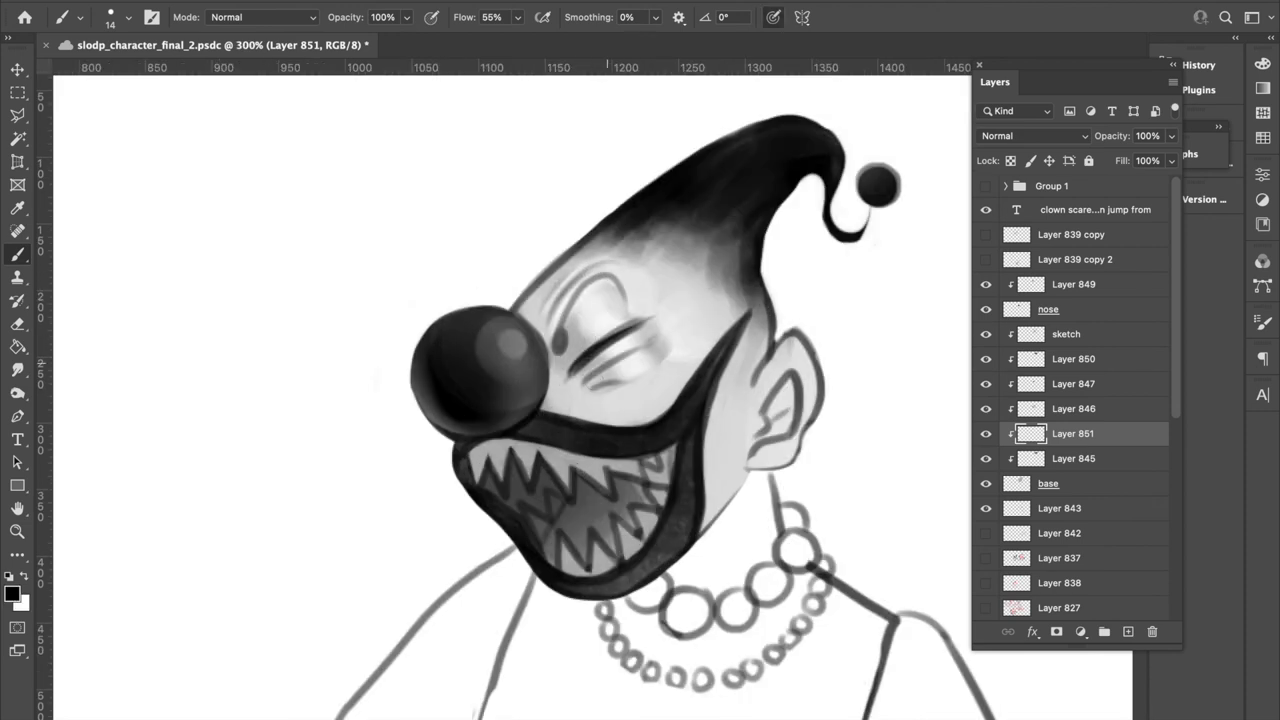
scroll("down", 3)
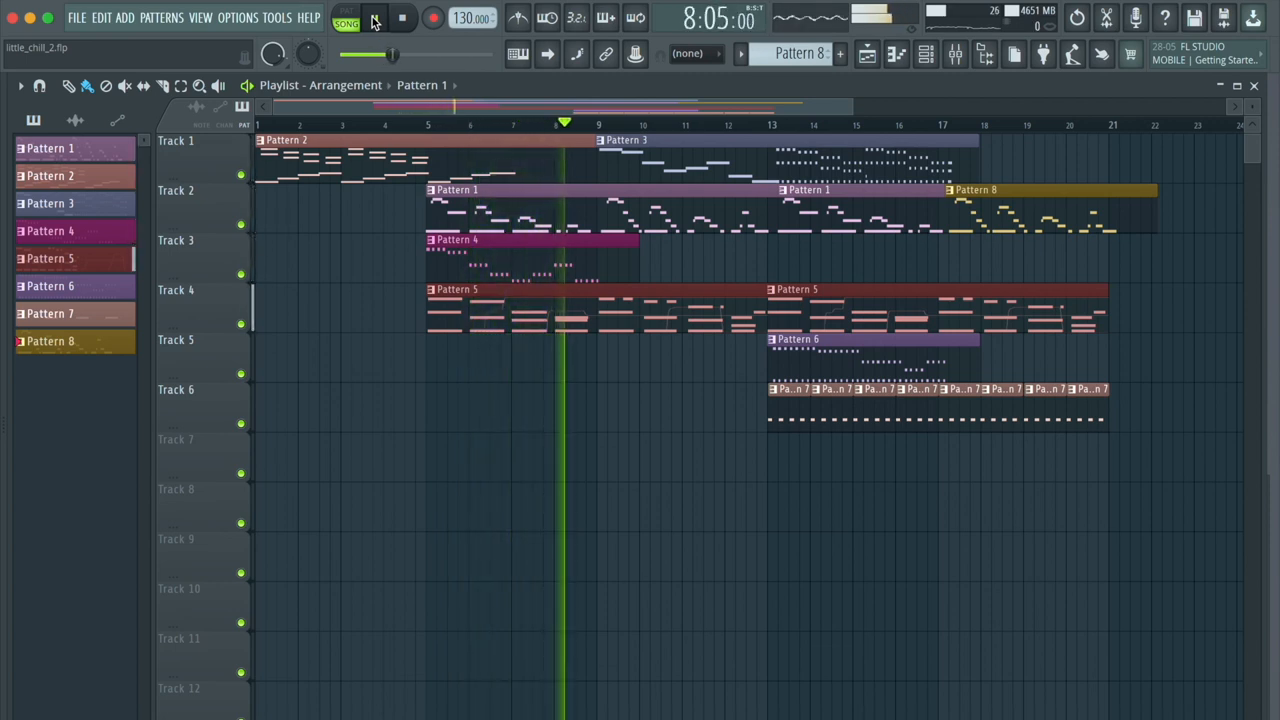
Play the eight-pattern arrangement through to about bar 20, then stop playback
left_click(372, 18)
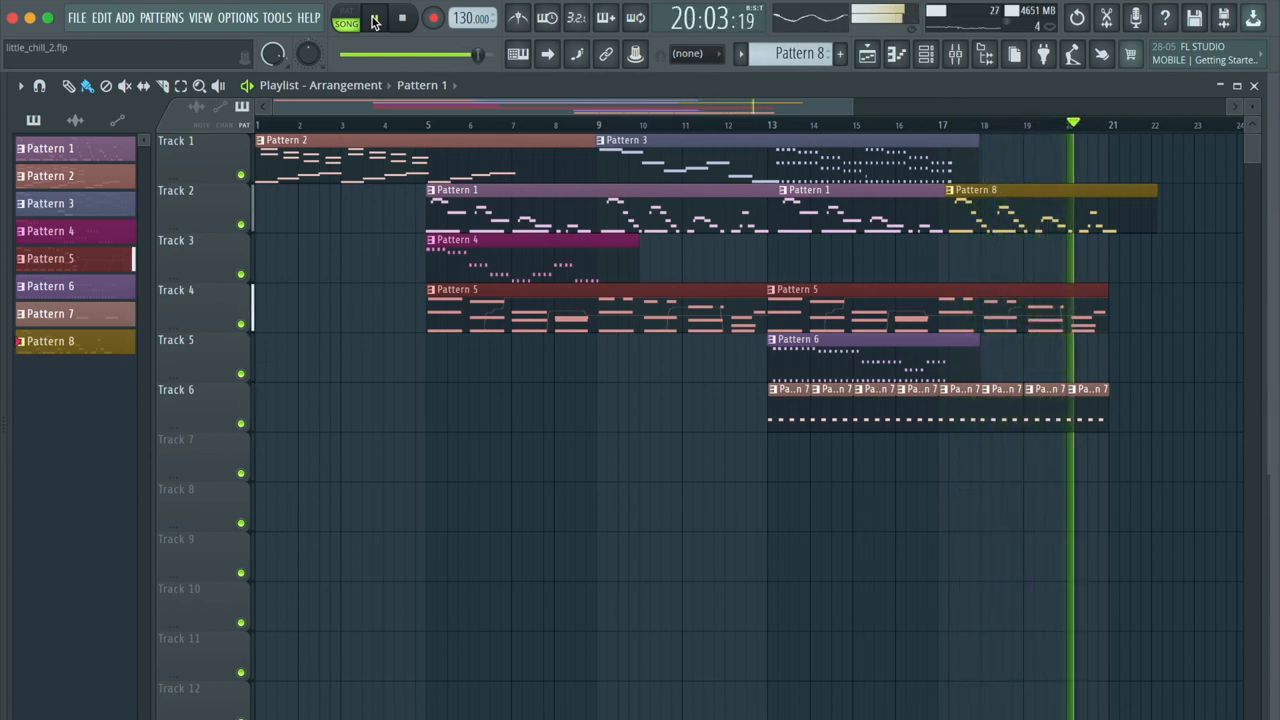
left_click(374, 18)
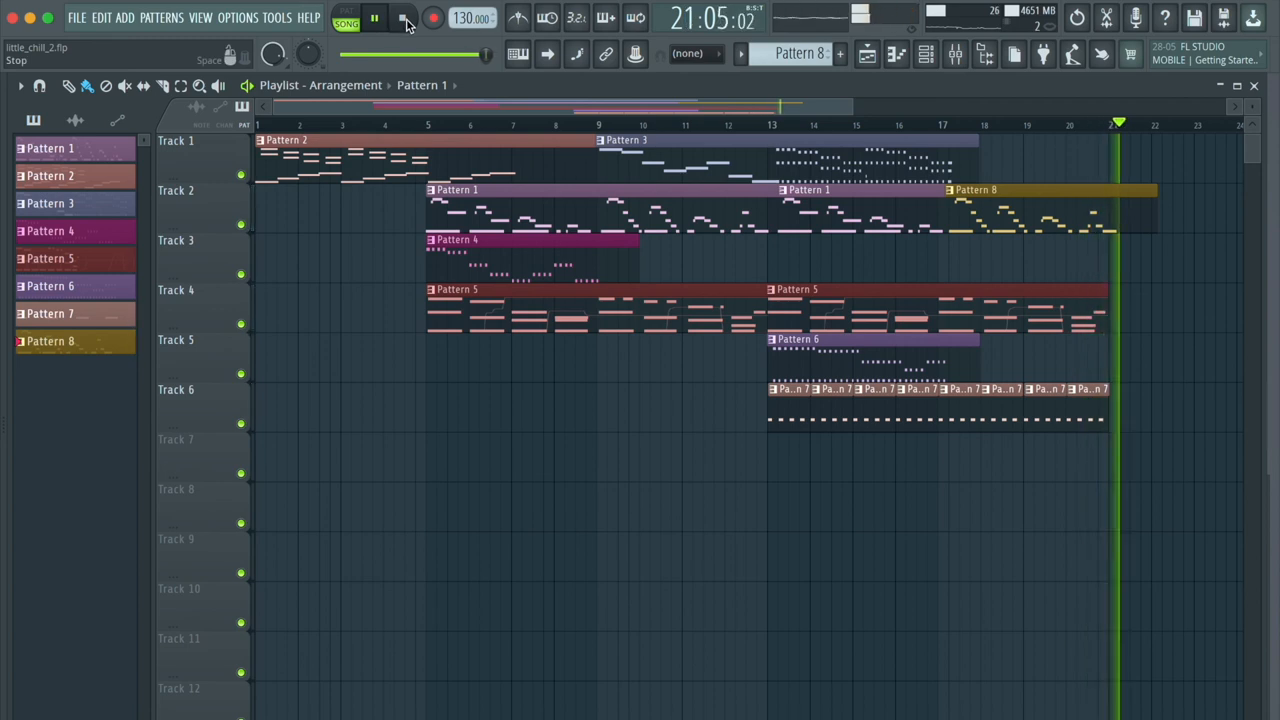